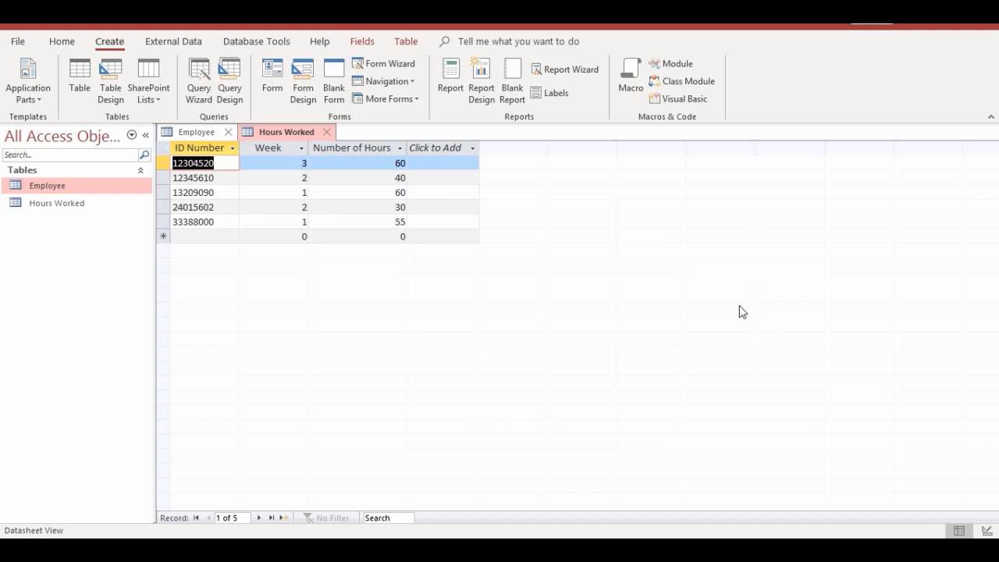
pyautogui.moveTo(39, 241)
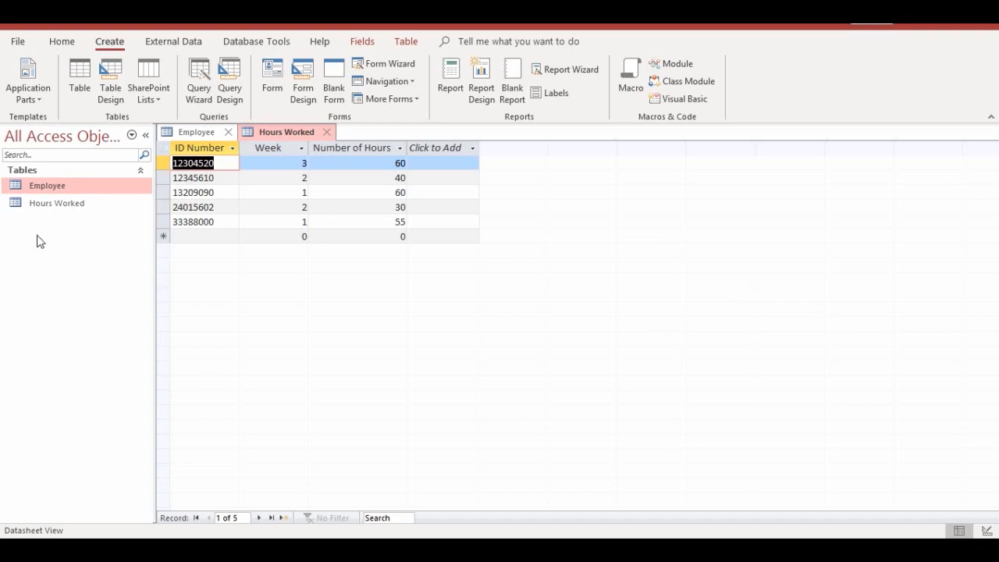
pyautogui.moveTo(226, 139)
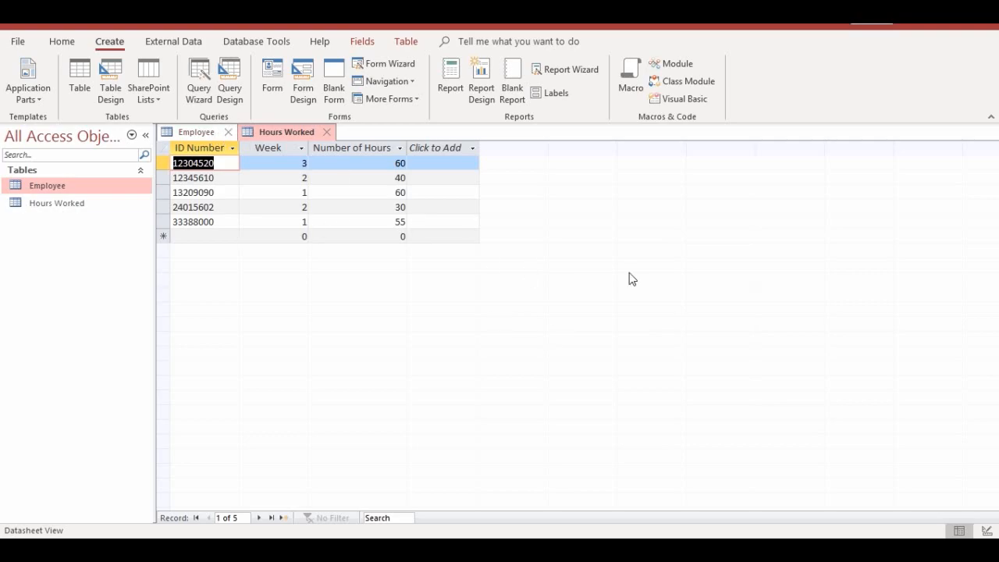
pyautogui.moveTo(437, 265)
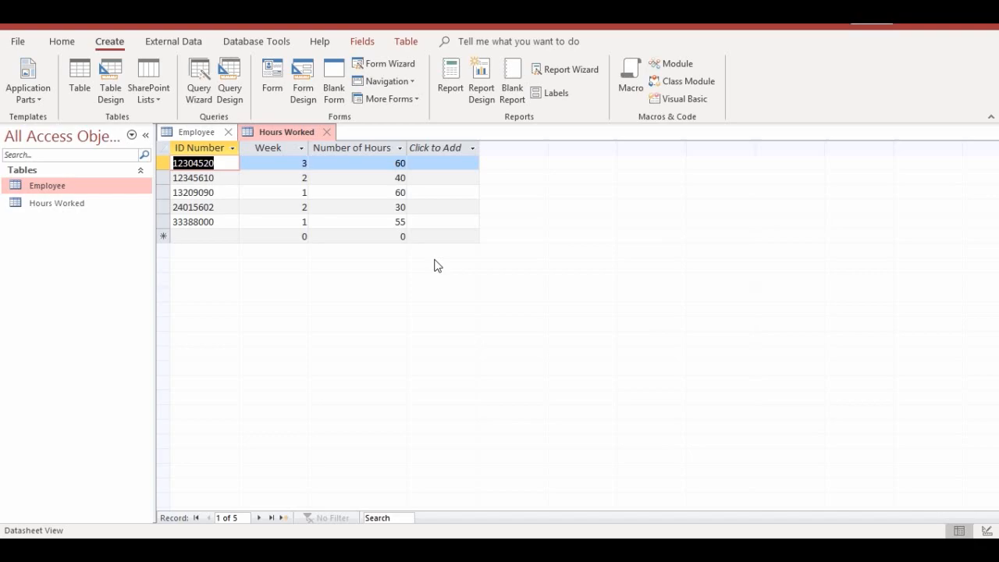
# Step: Close the Hours Worked and Employee tables, reopen Employee to review it, then close everything again
pyautogui.click(197, 131)
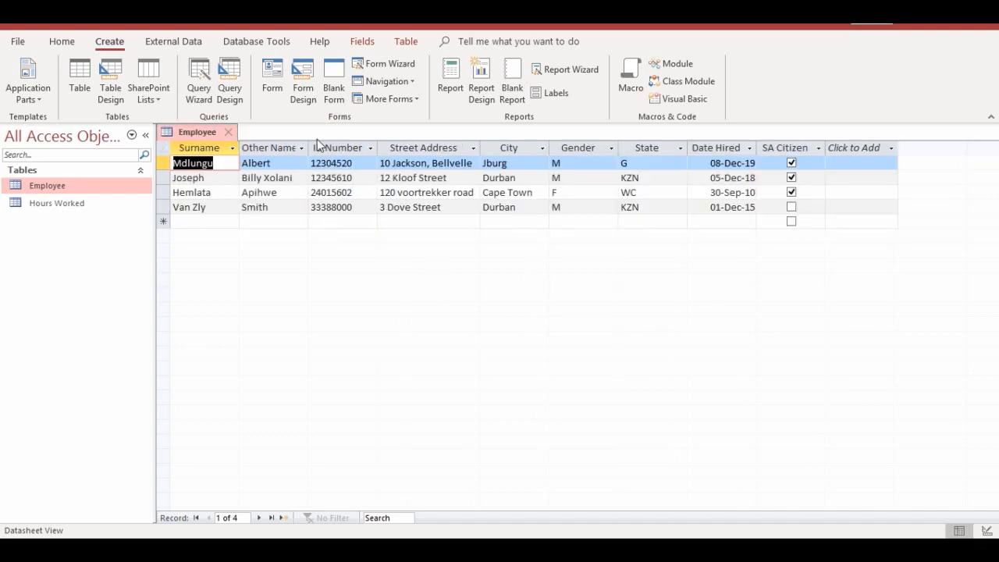
pyautogui.click(228, 132)
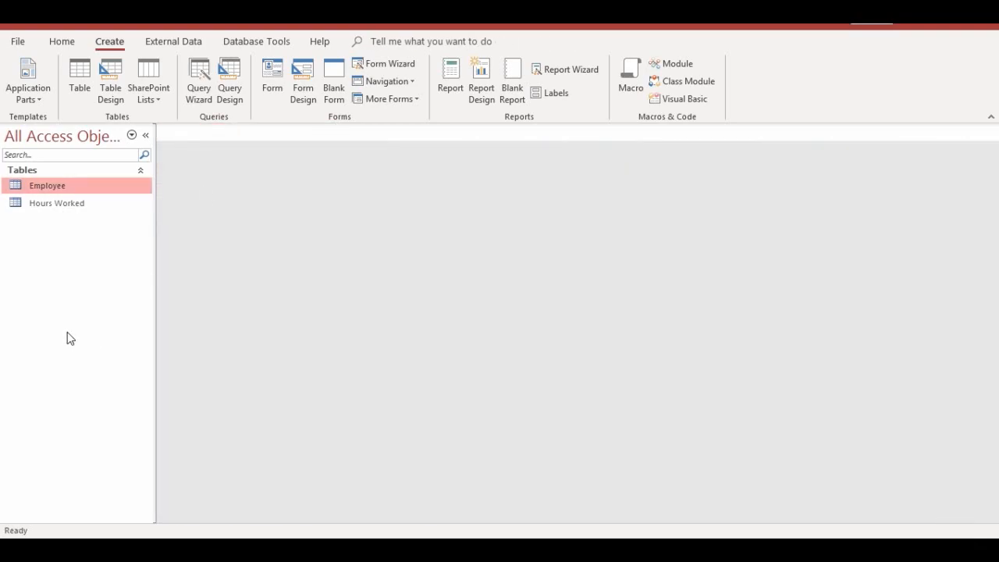
pyautogui.moveTo(40, 197)
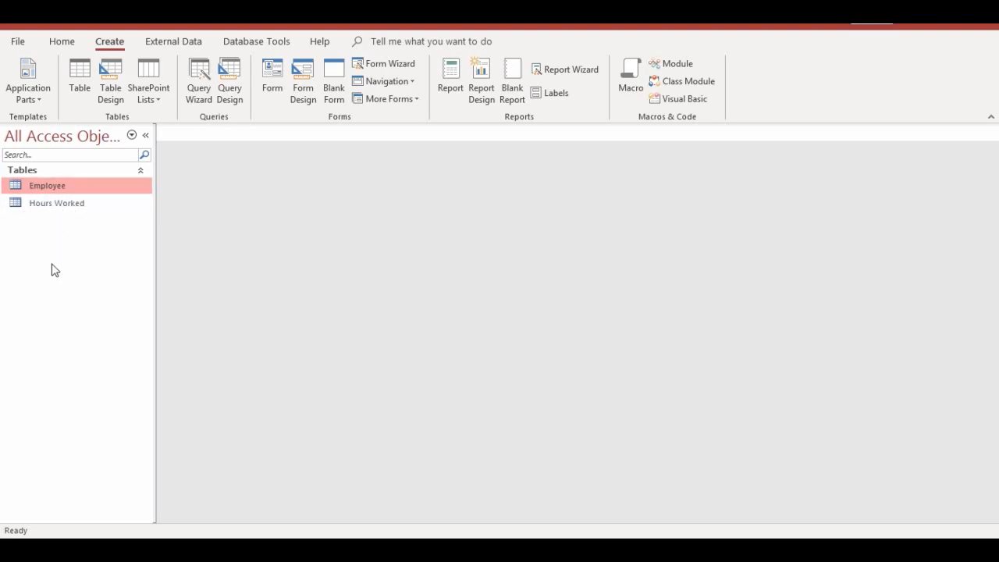
pyautogui.moveTo(49, 184)
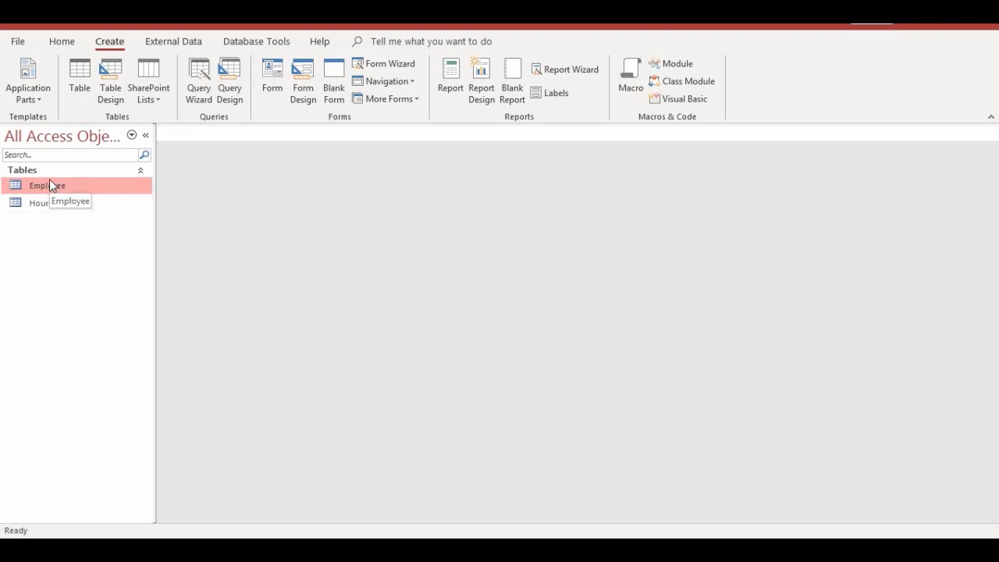
pyautogui.doubleClick(47, 184)
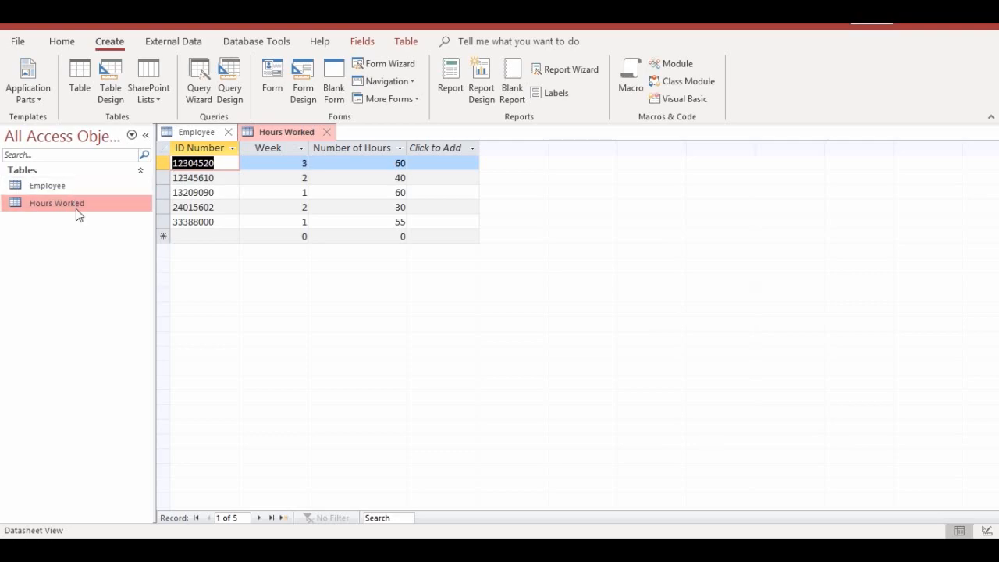
pyautogui.click(228, 131)
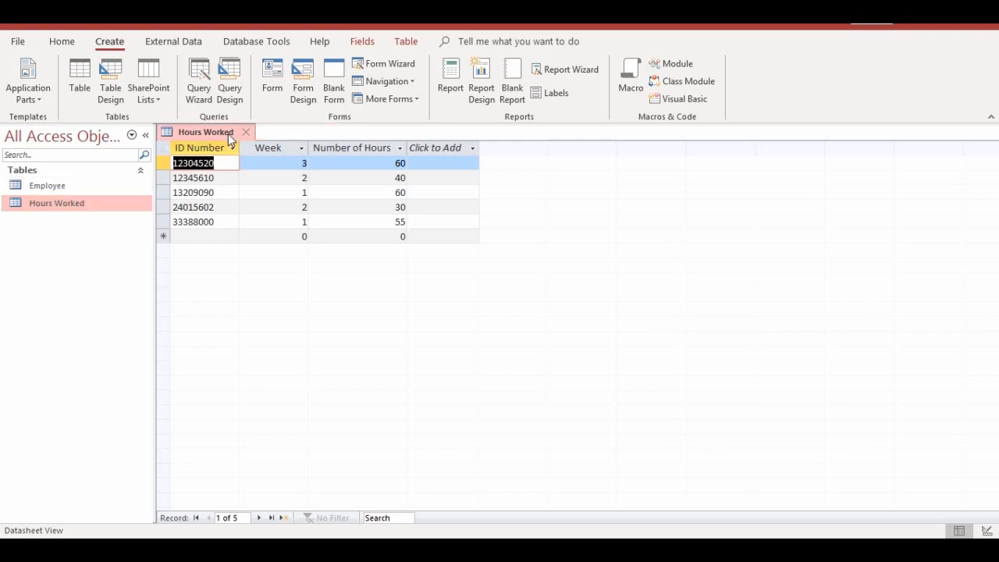
pyautogui.click(247, 131)
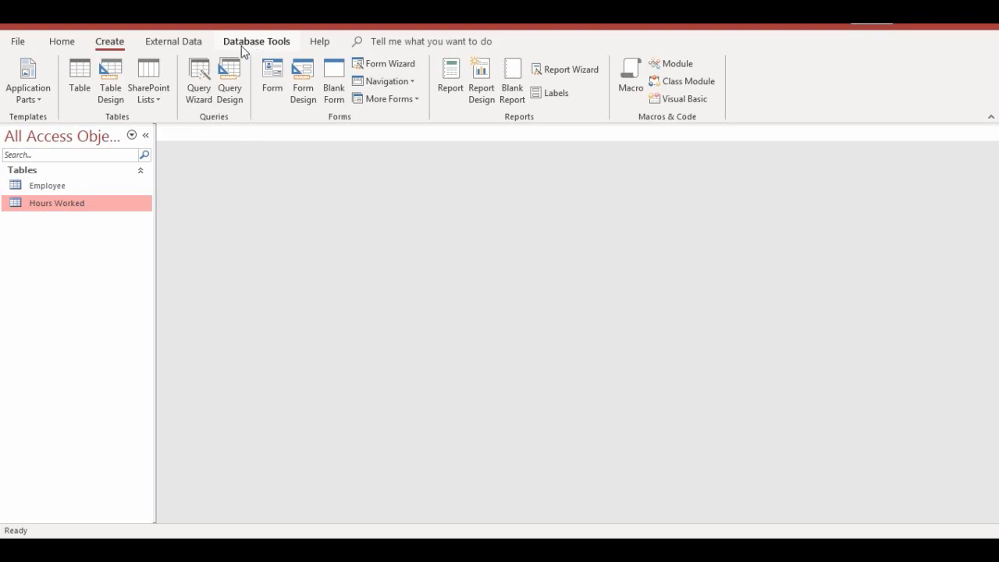
# Step: Launch the Relationships window from Database Tools, bringing up the Show Table list
pyautogui.click(256, 41)
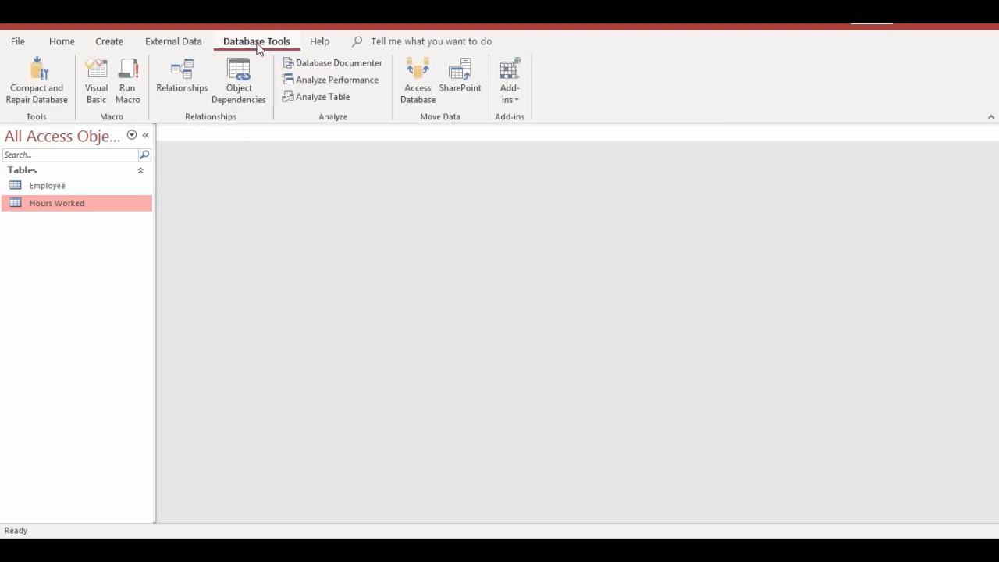
pyautogui.moveTo(258, 53)
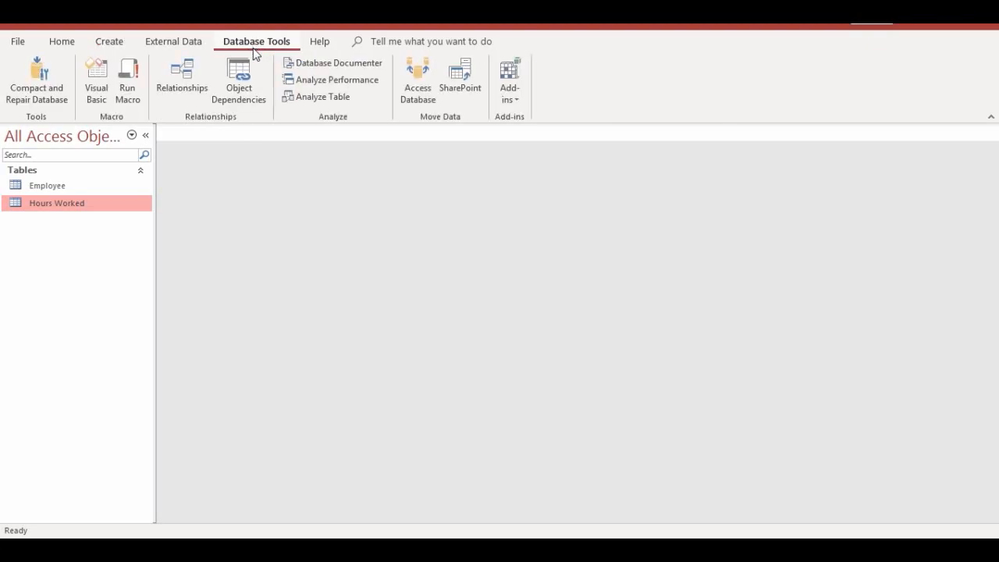
pyautogui.moveTo(214, 122)
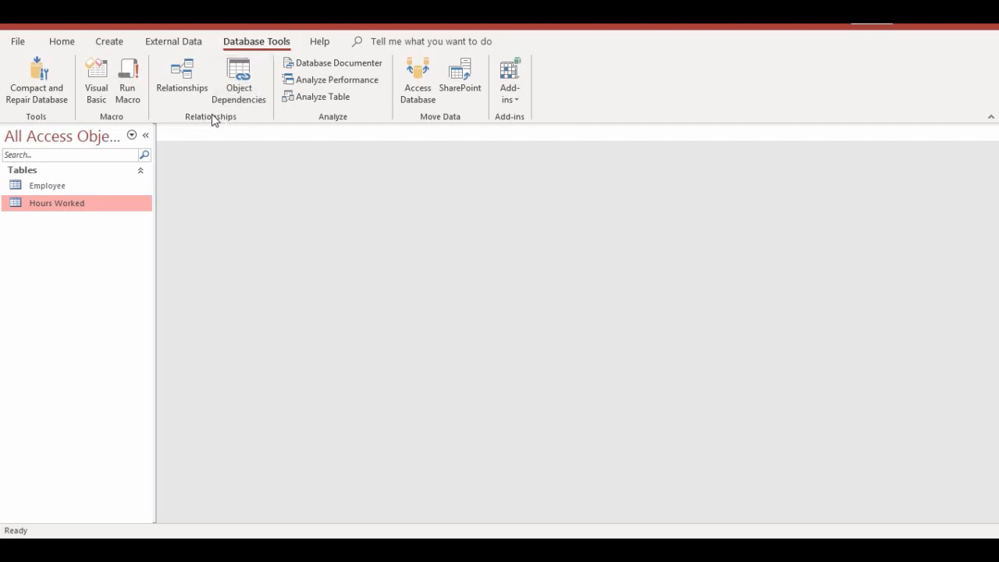
pyautogui.moveTo(226, 124)
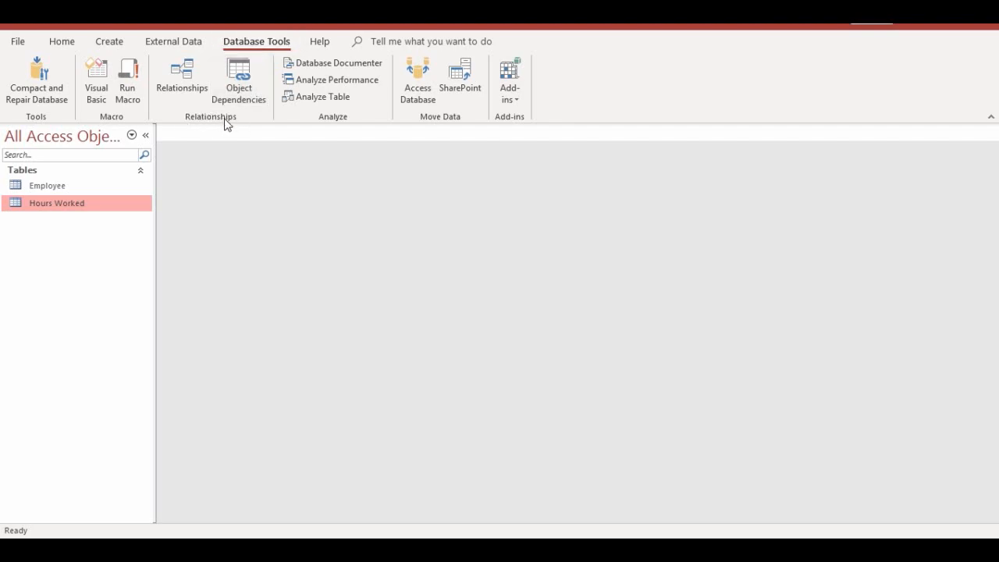
pyautogui.moveTo(181, 78)
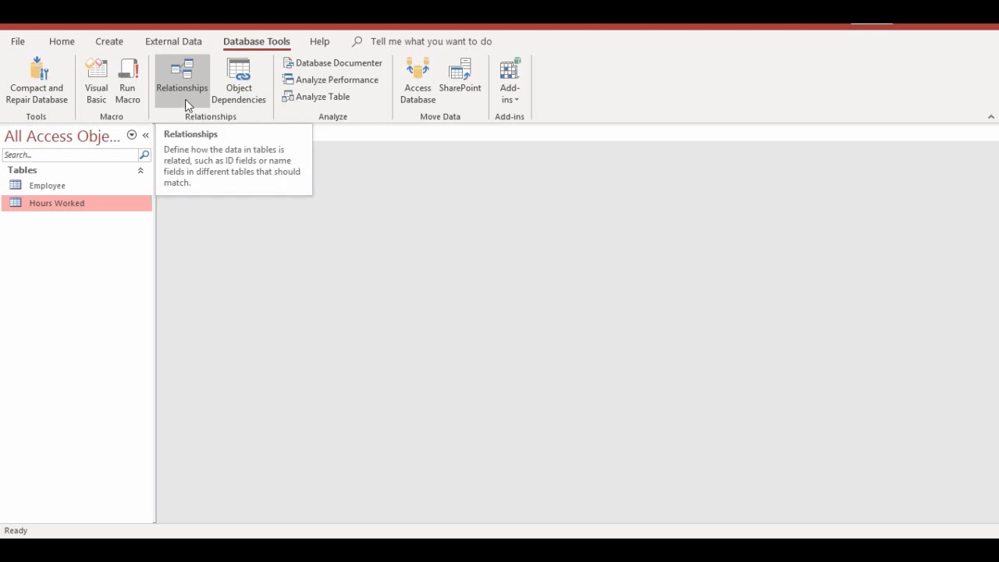
pyautogui.click(181, 78)
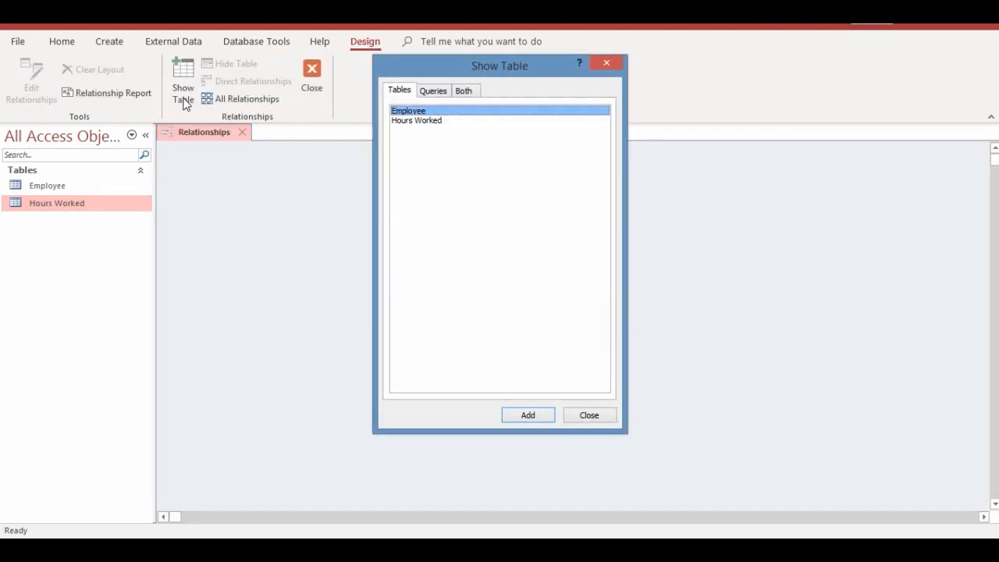
pyautogui.moveTo(493, 205)
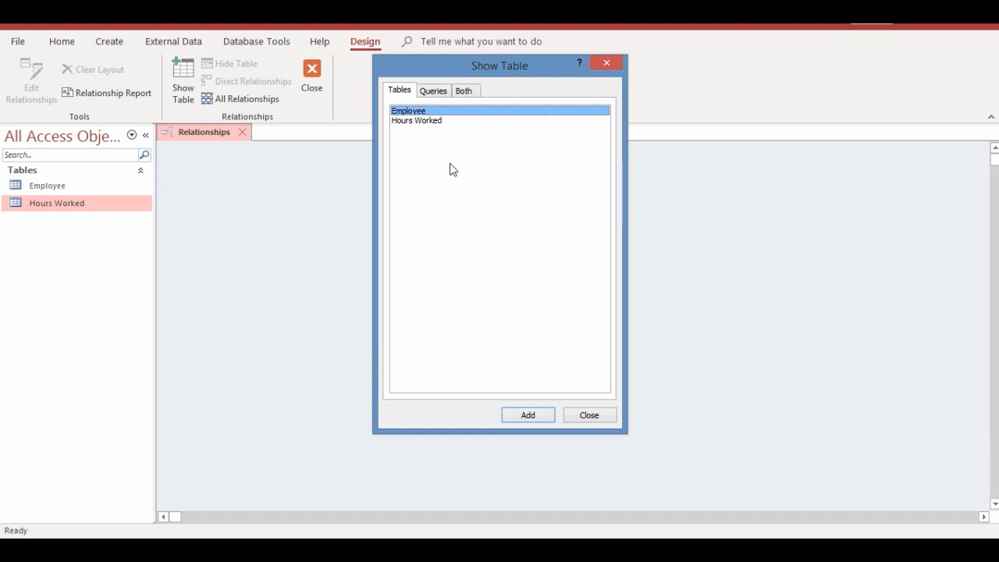
pyautogui.moveTo(493, 209)
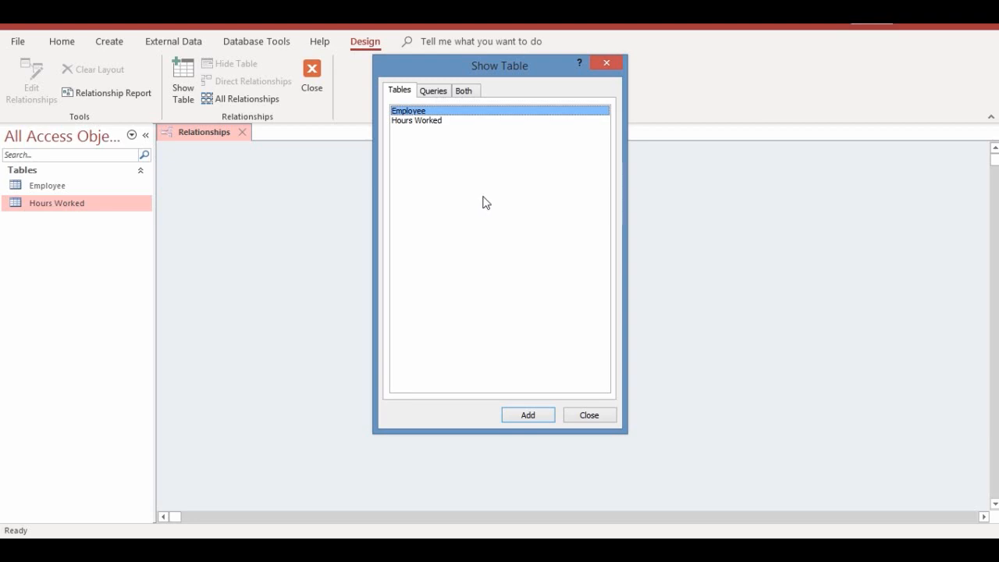
pyautogui.moveTo(512, 68)
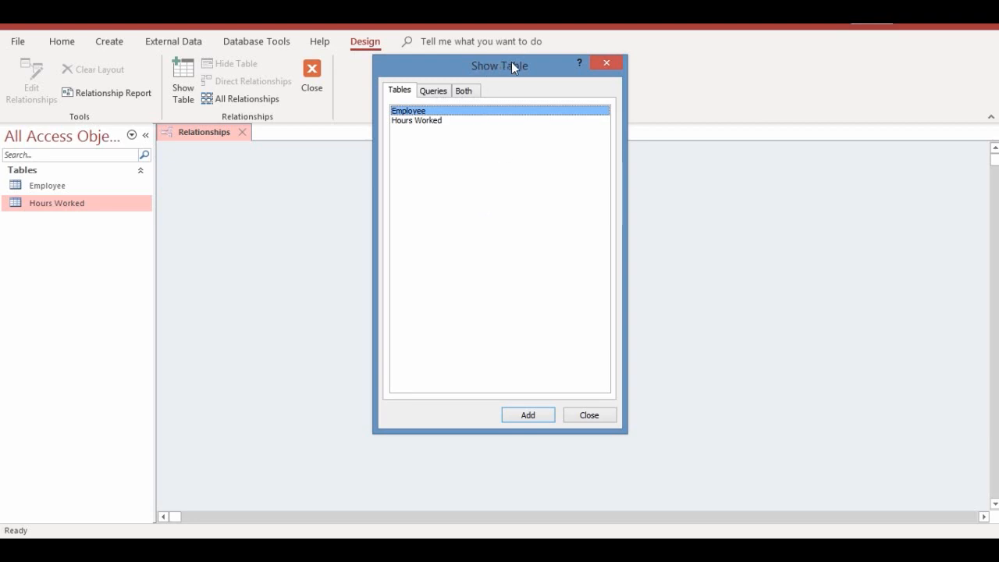
pyautogui.moveTo(459, 143)
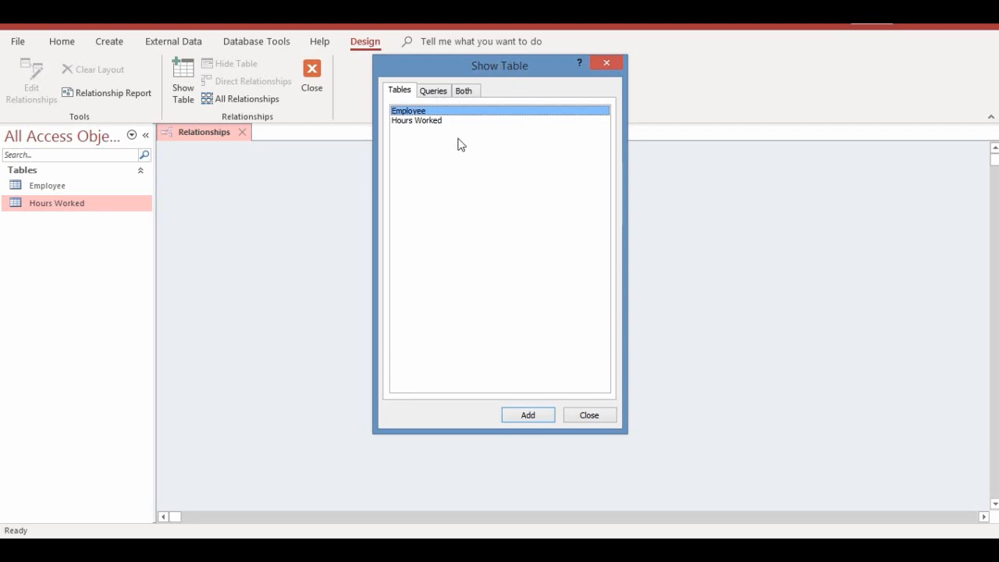
pyautogui.moveTo(428, 202)
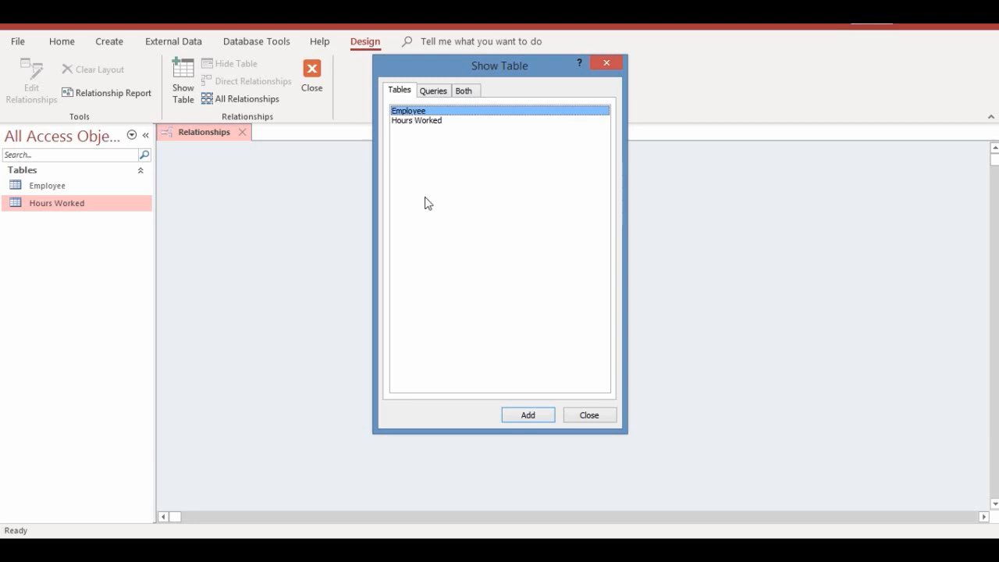
pyautogui.moveTo(456, 270)
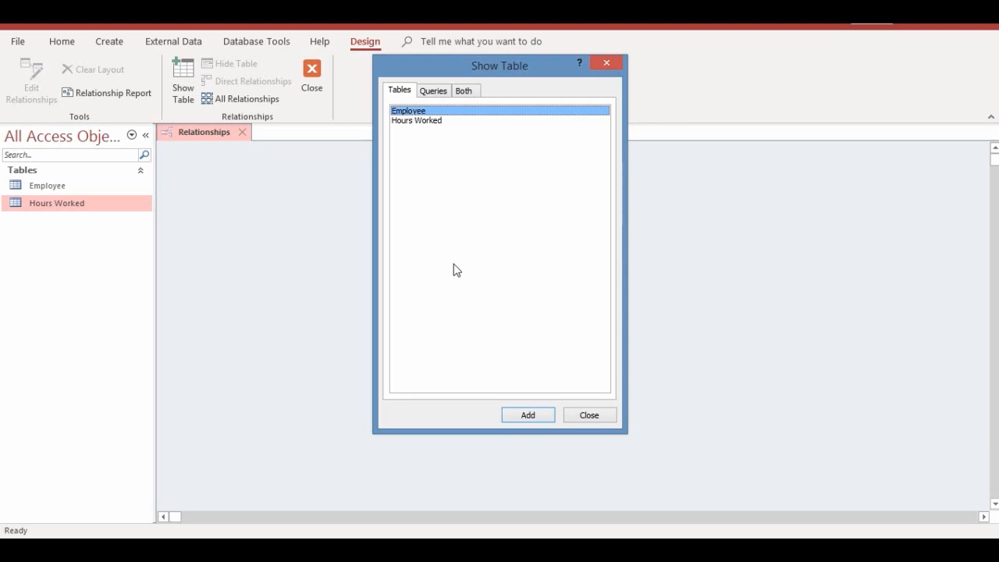
pyautogui.moveTo(437, 159)
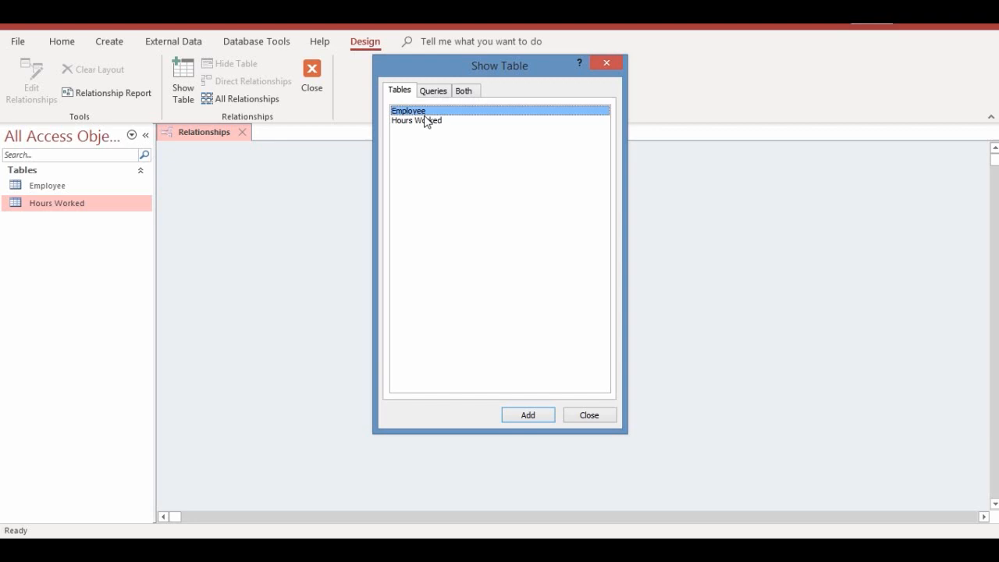
pyautogui.moveTo(434, 115)
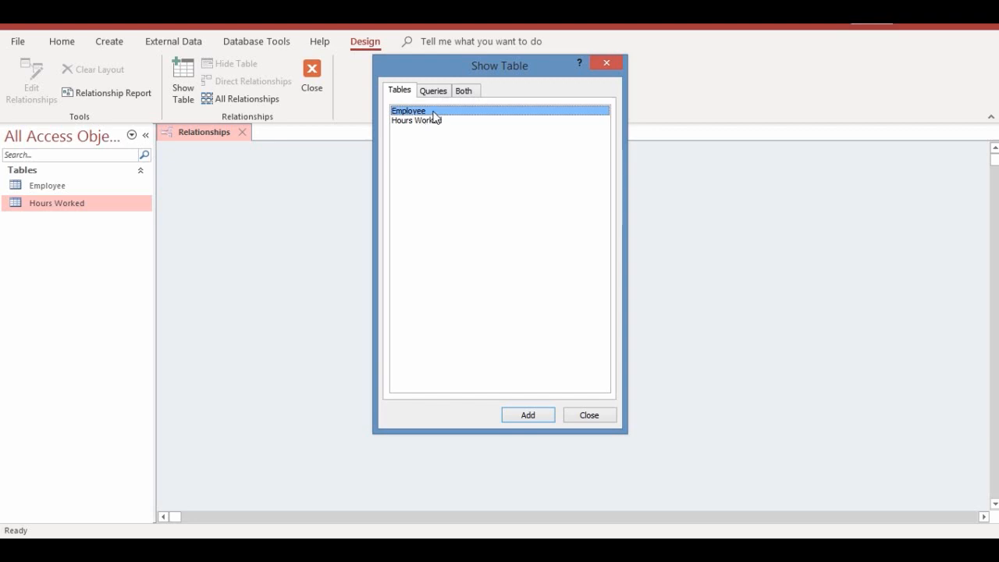
pyautogui.moveTo(428, 128)
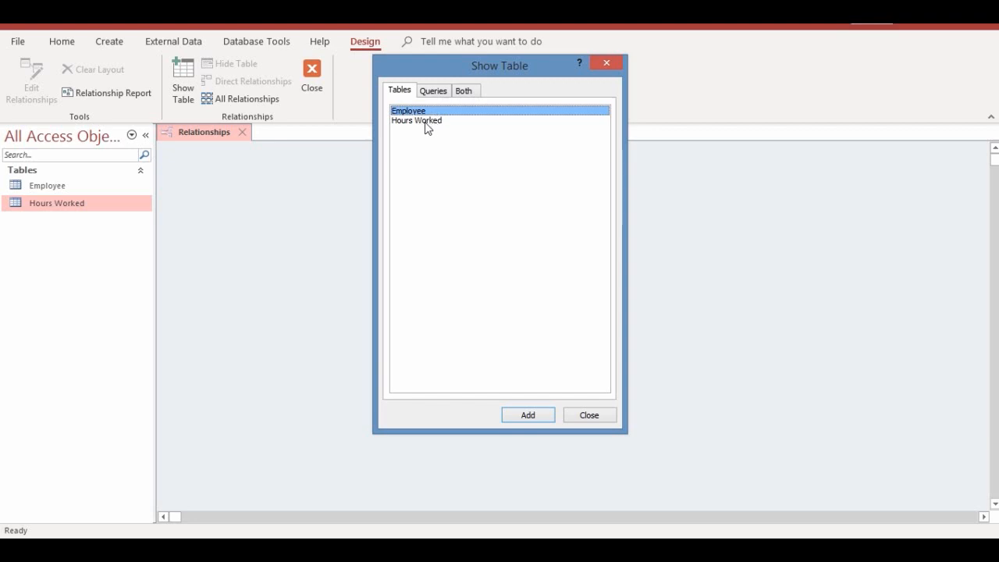
# Step: Add the Employee and Hours Worked tables to the relationships layout and dismiss Show Table
pyautogui.moveTo(499, 66); pyautogui.dragTo(523, 128)
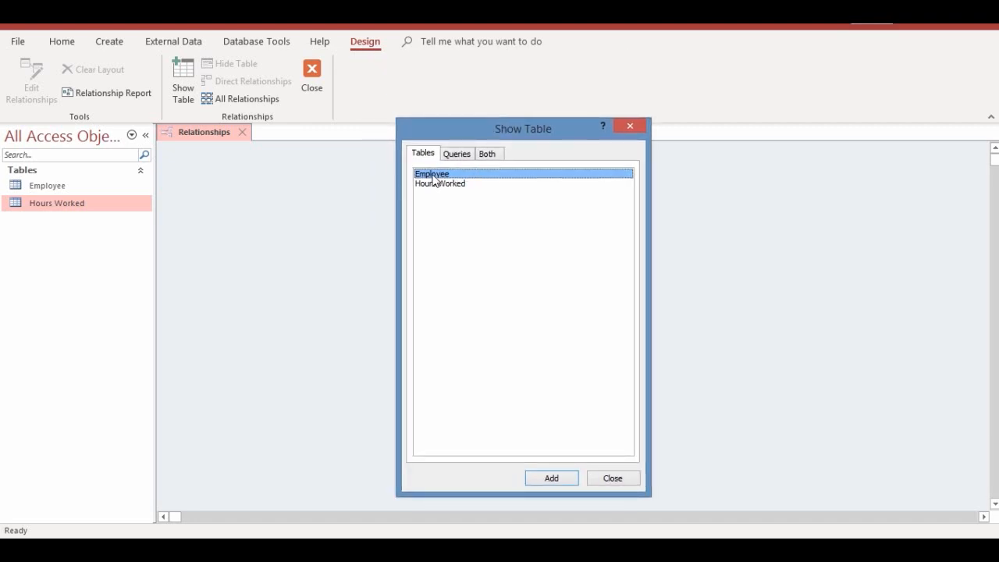
pyautogui.click(551, 478)
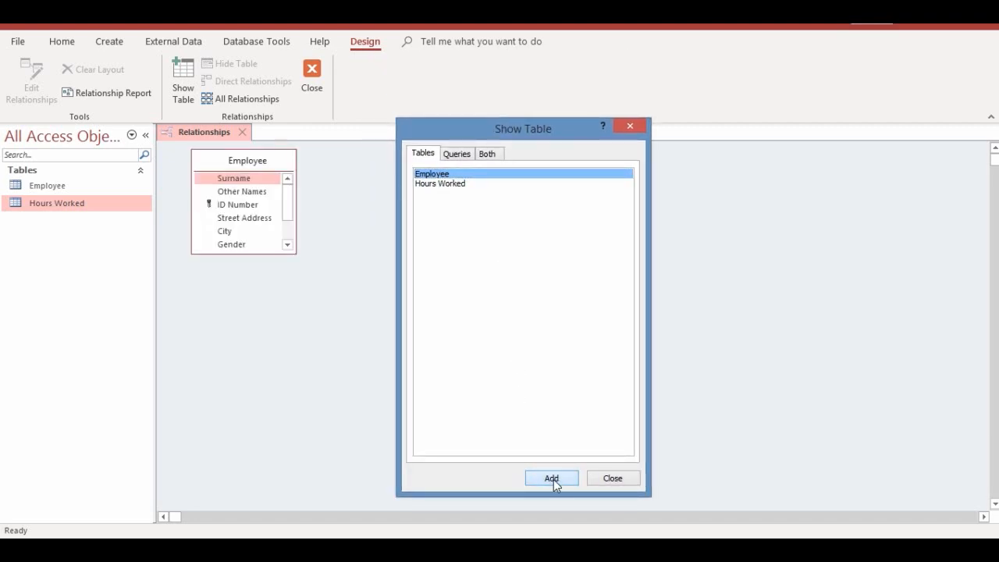
pyautogui.click(440, 184)
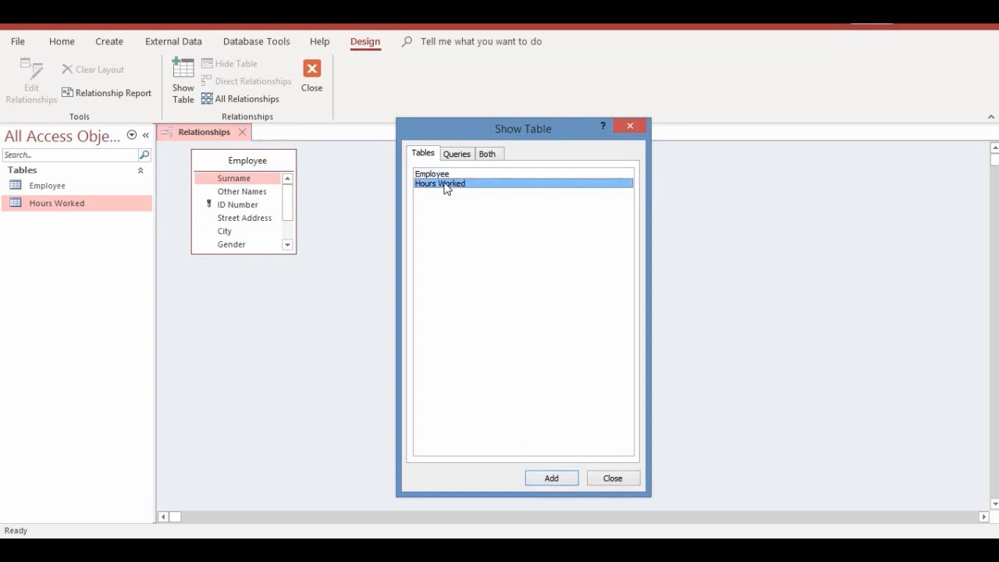
pyautogui.moveTo(565, 503)
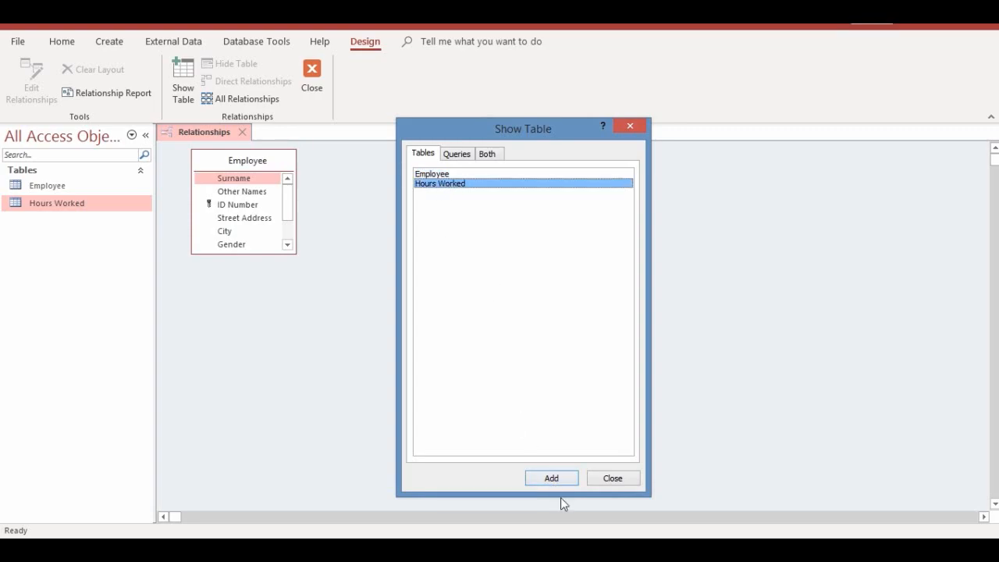
pyautogui.click(551, 477)
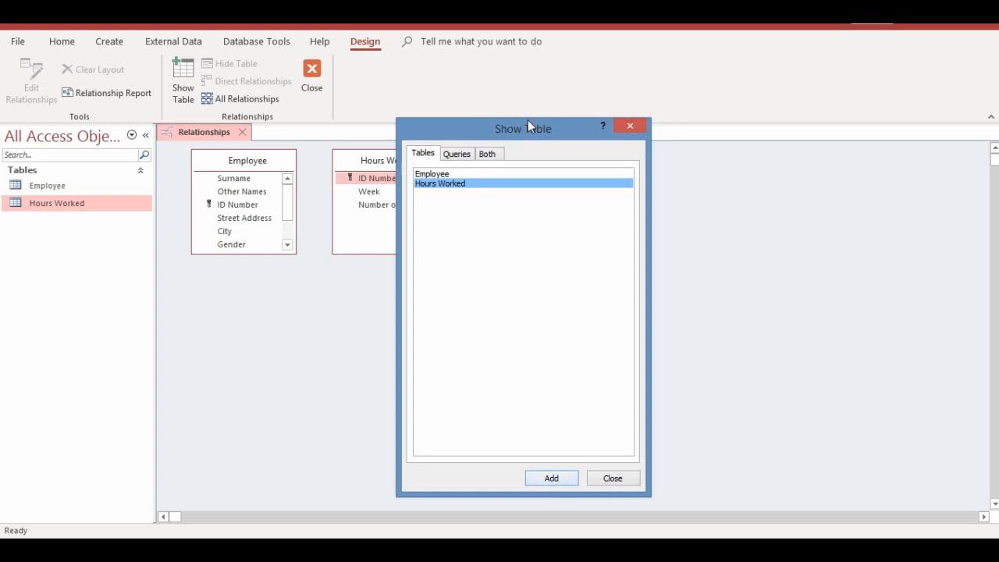
pyautogui.moveTo(523, 128); pyautogui.dragTo(724, 104)
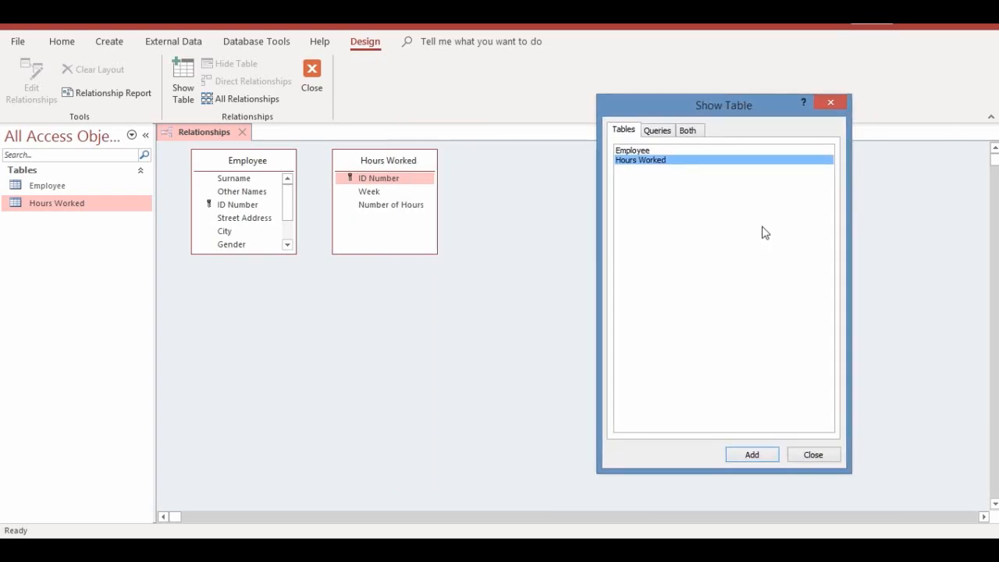
pyautogui.click(812, 454)
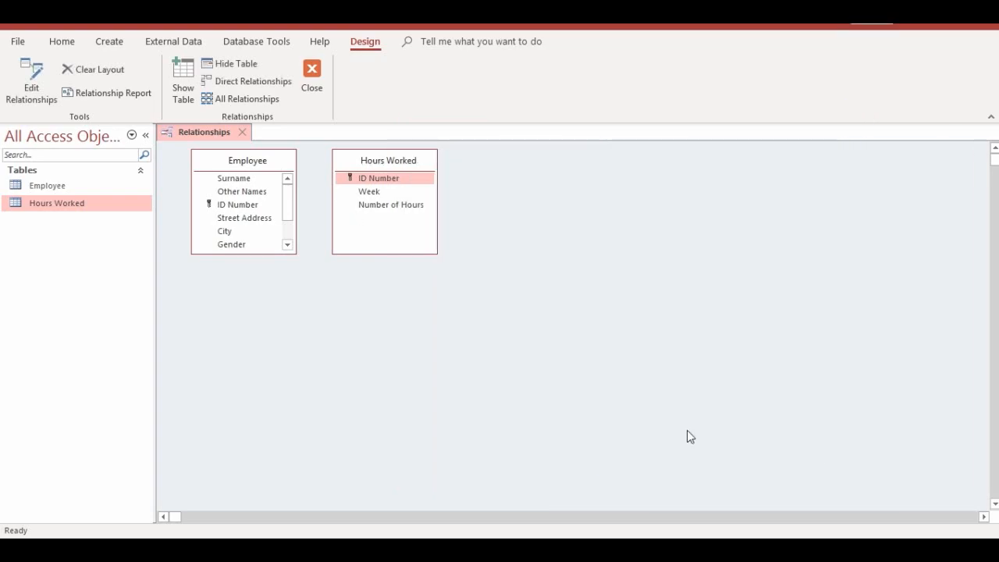
pyautogui.moveTo(412, 334)
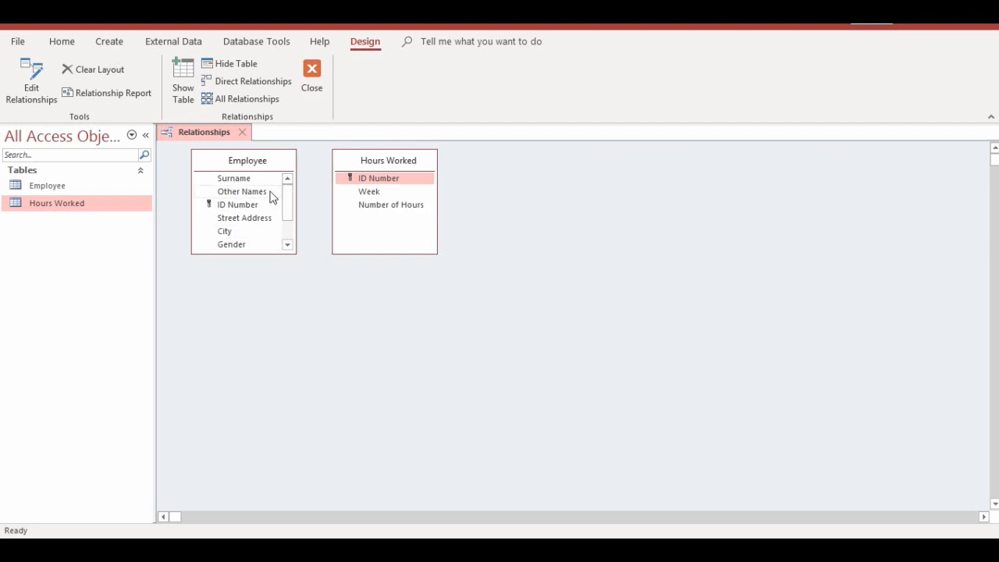
pyautogui.click(287, 244)
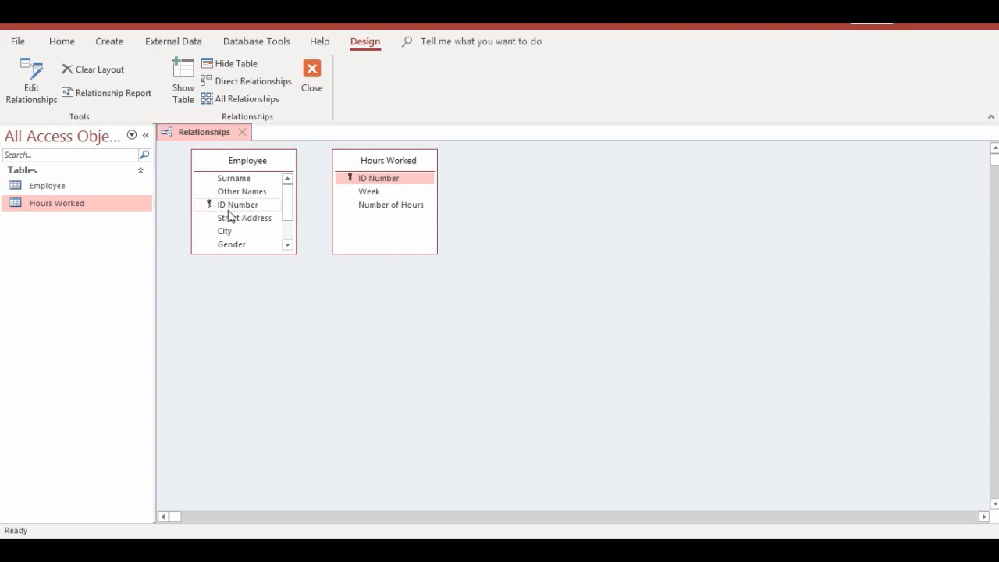
pyautogui.click(383, 178)
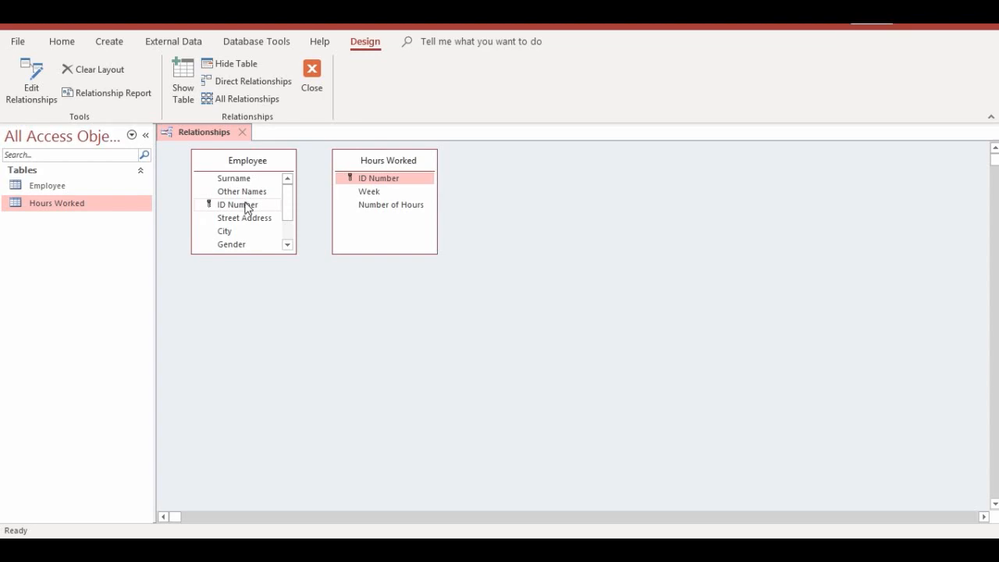
# Step: Create a relationship joining Employee ID Number to Hours Worked ID Number via Edit Relationships
pyautogui.moveTo(238, 204); pyautogui.dragTo(304, 200)
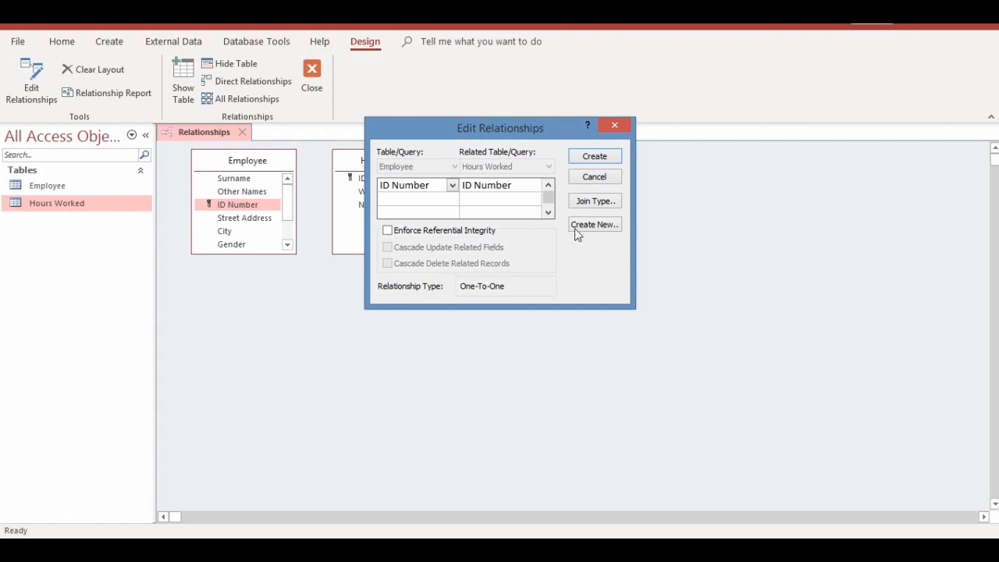
pyautogui.moveTo(512, 144)
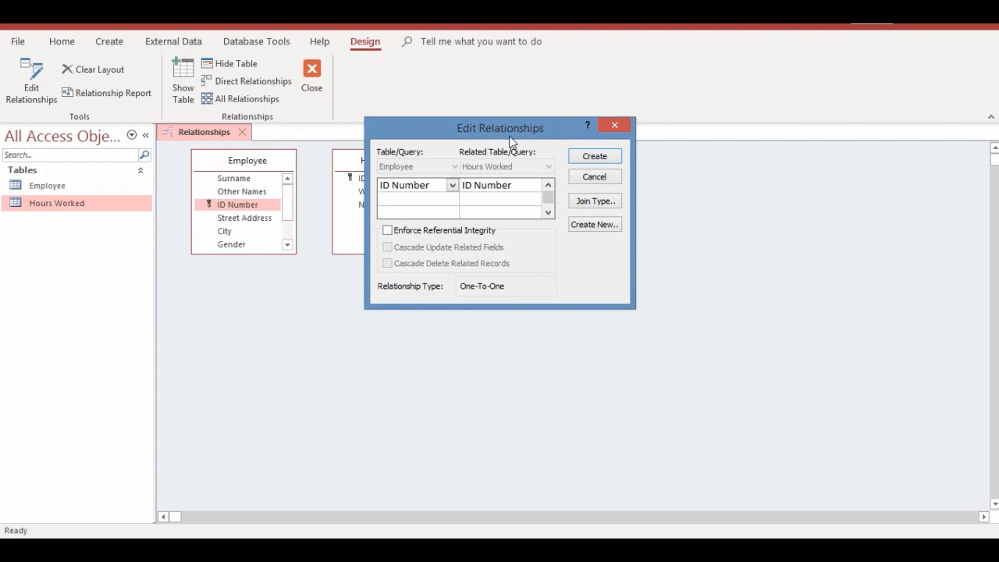
pyautogui.moveTo(524, 197)
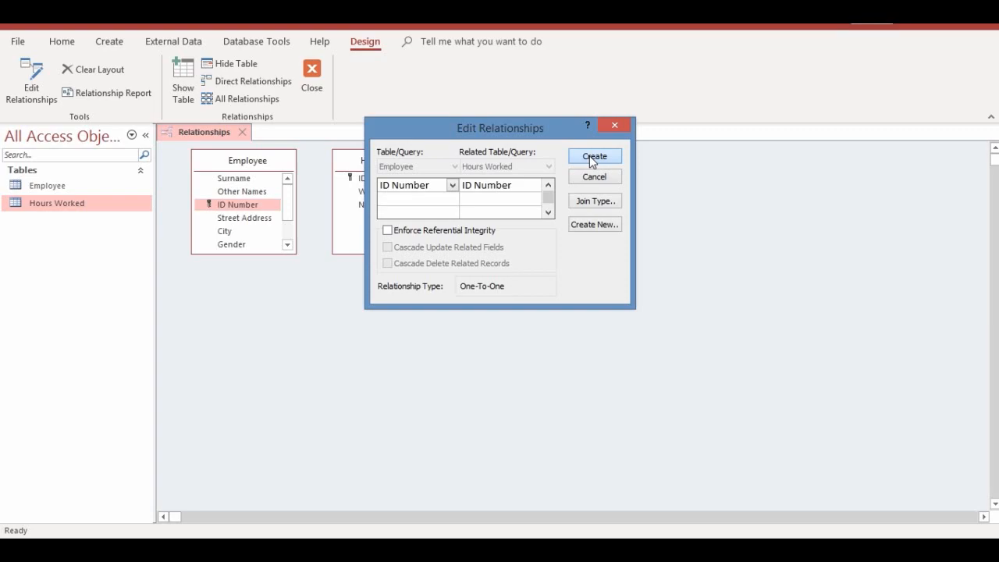
pyautogui.click(593, 156)
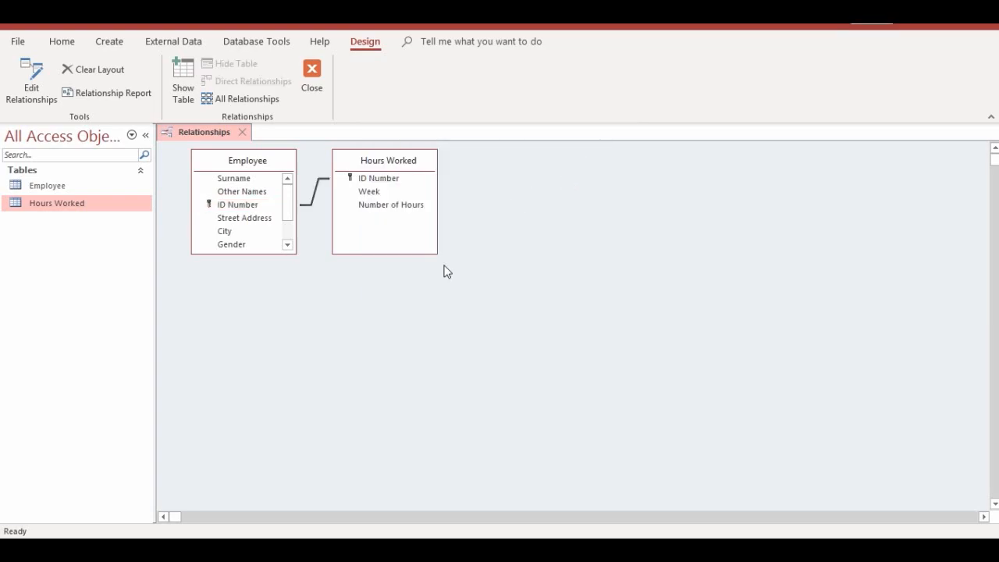
pyautogui.moveTo(315, 194)
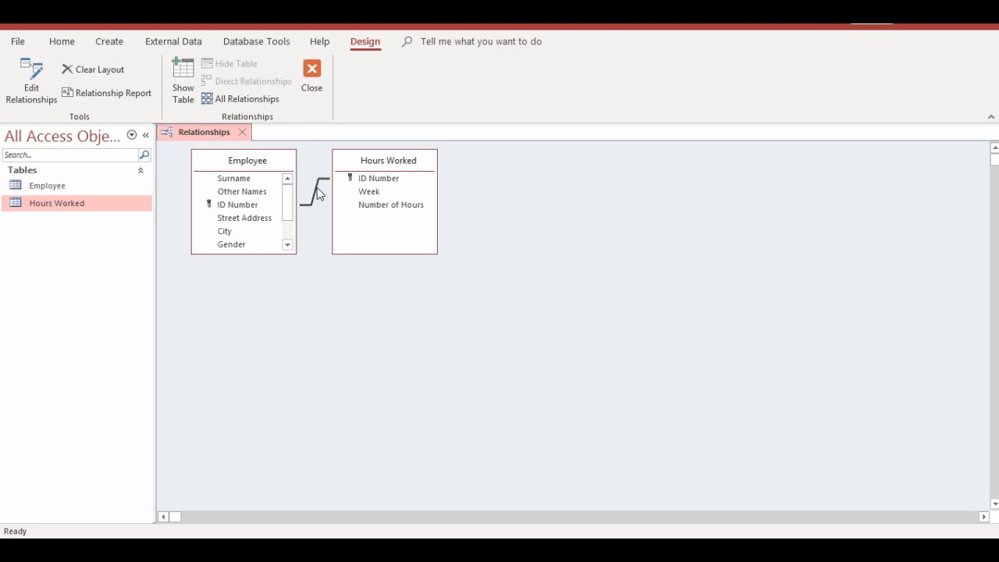
pyautogui.moveTo(334, 197)
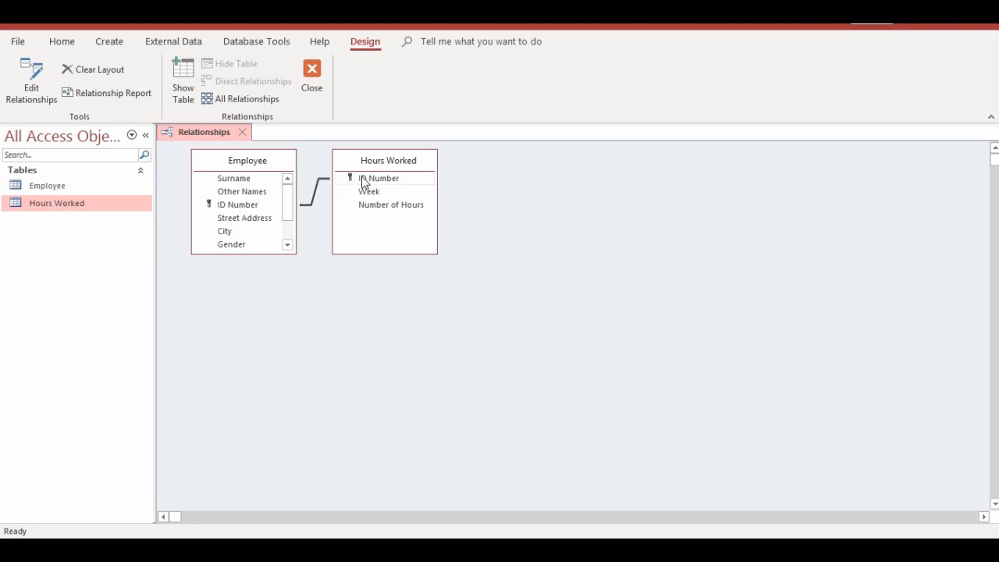
pyautogui.moveTo(369, 181)
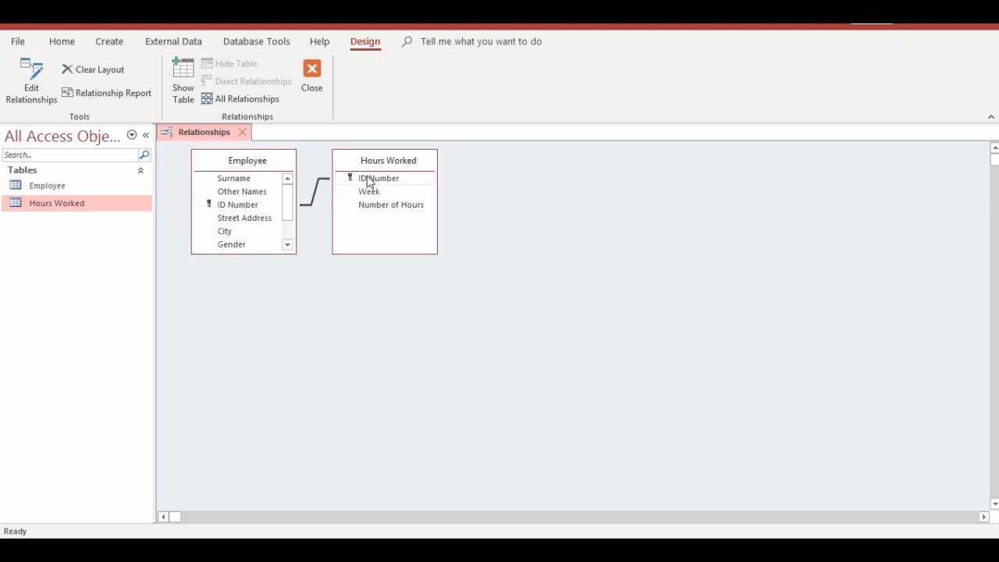
pyautogui.moveTo(393, 166)
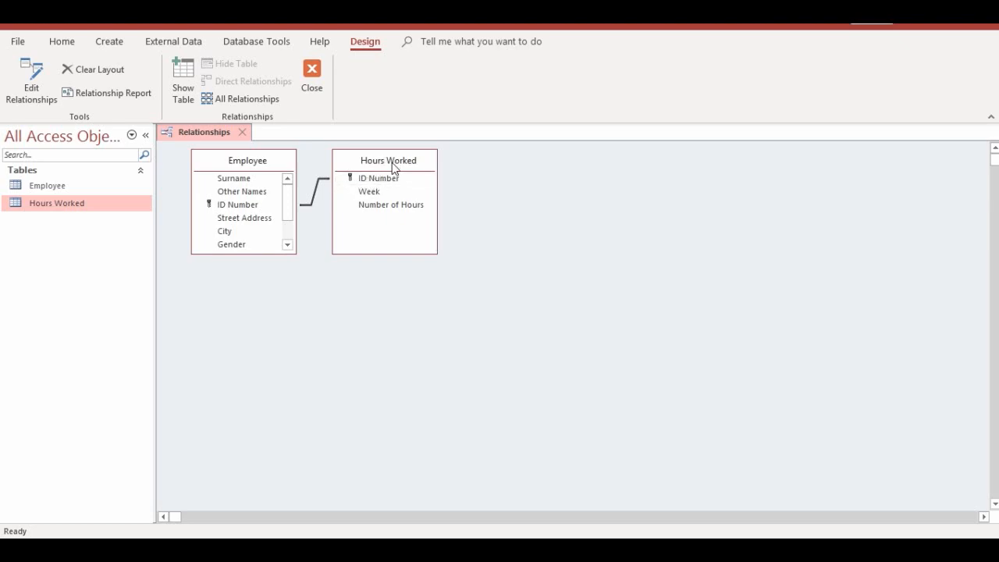
pyautogui.moveTo(382, 170)
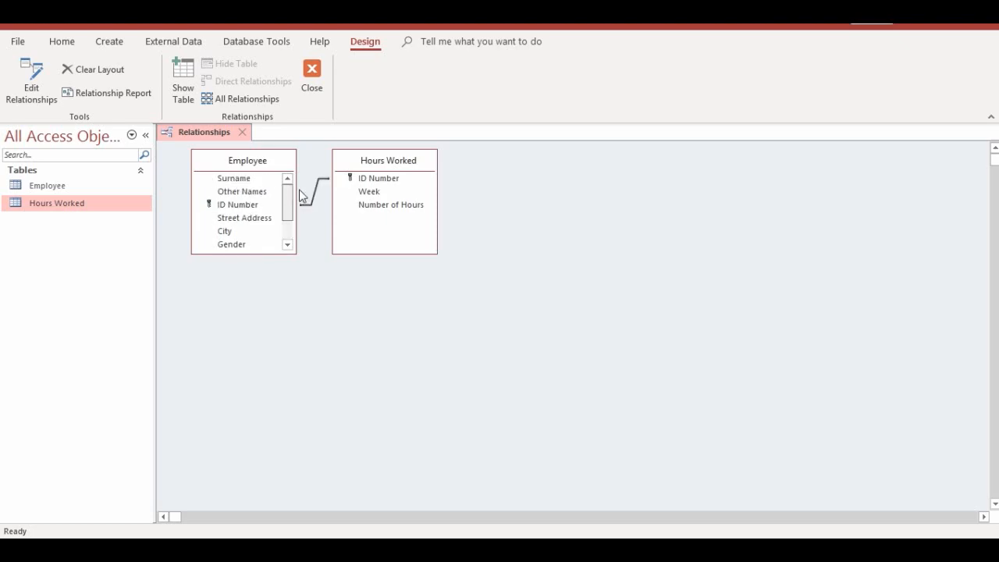
pyautogui.scroll(-3)
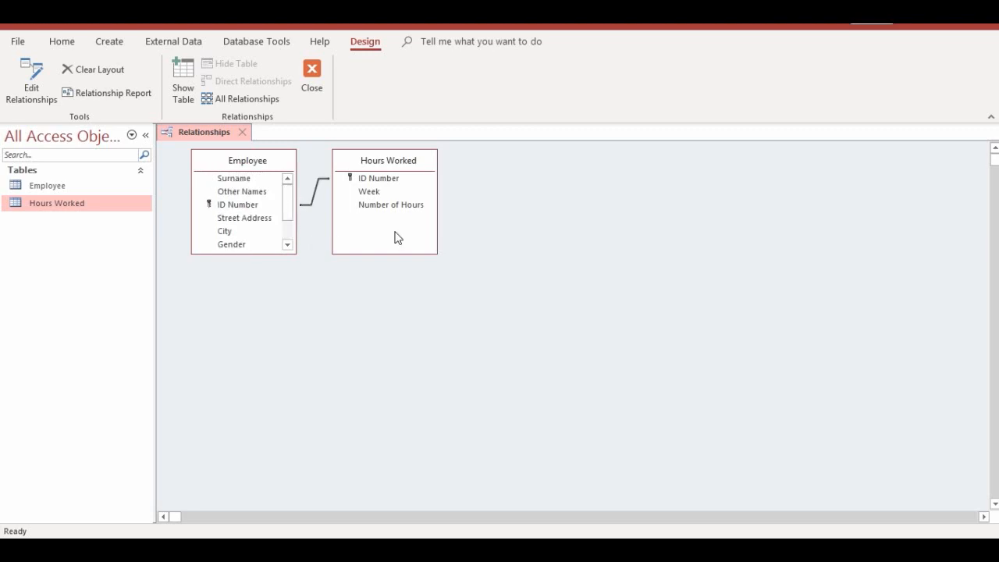
pyautogui.moveTo(326, 295)
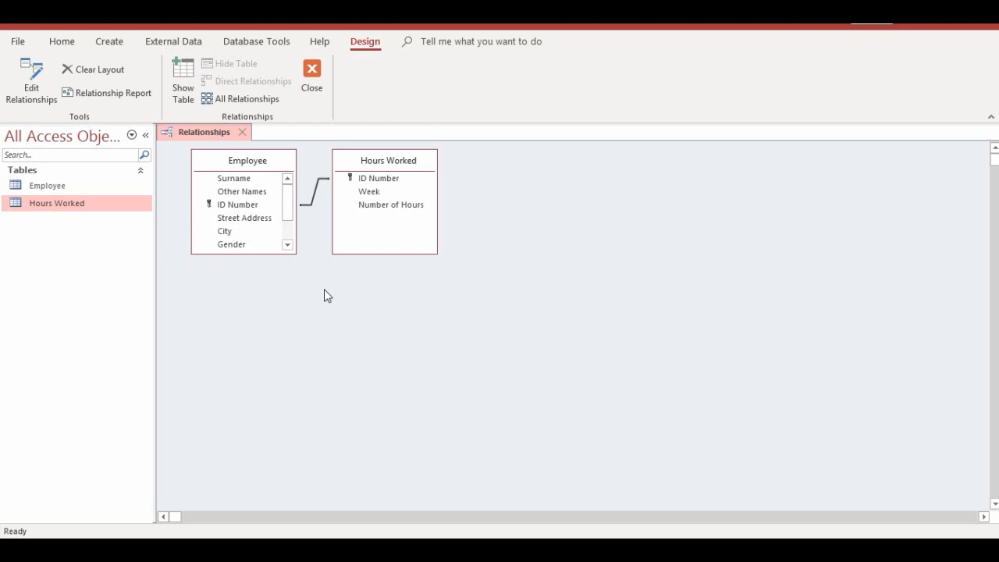
pyautogui.moveTo(272, 309)
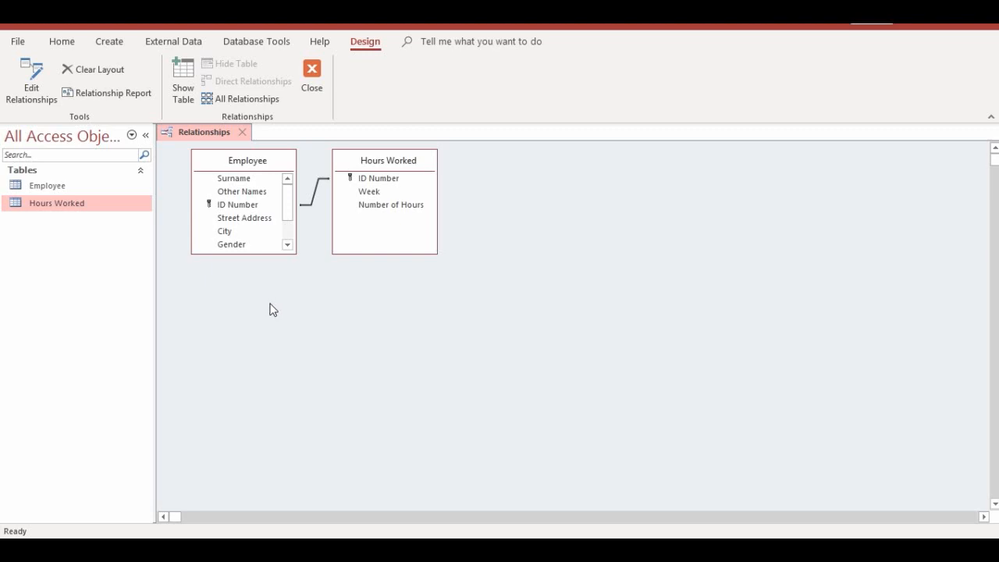